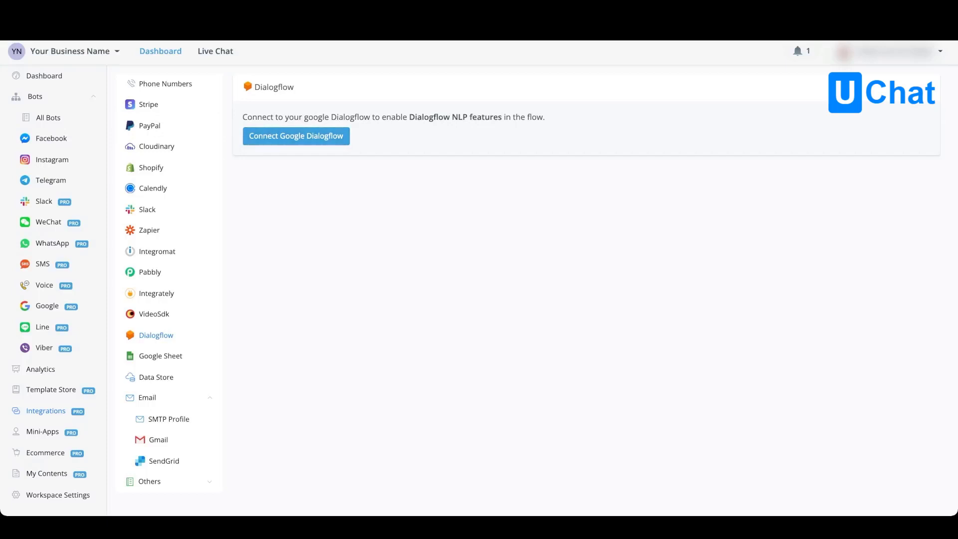
Start the Google Dialogflow connection in UChat and open the agent's Project ID in Google Cloud
click(296, 136)
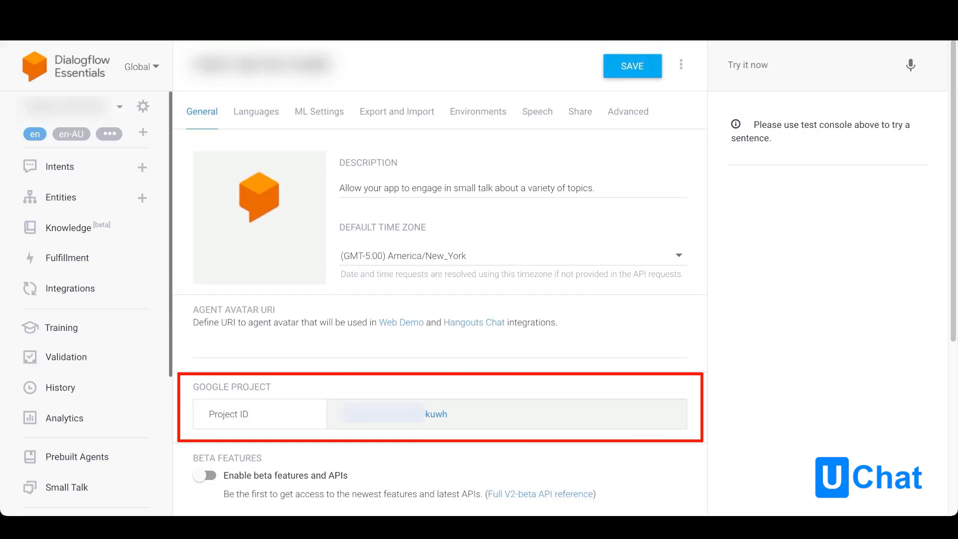
double_click(231, 386)
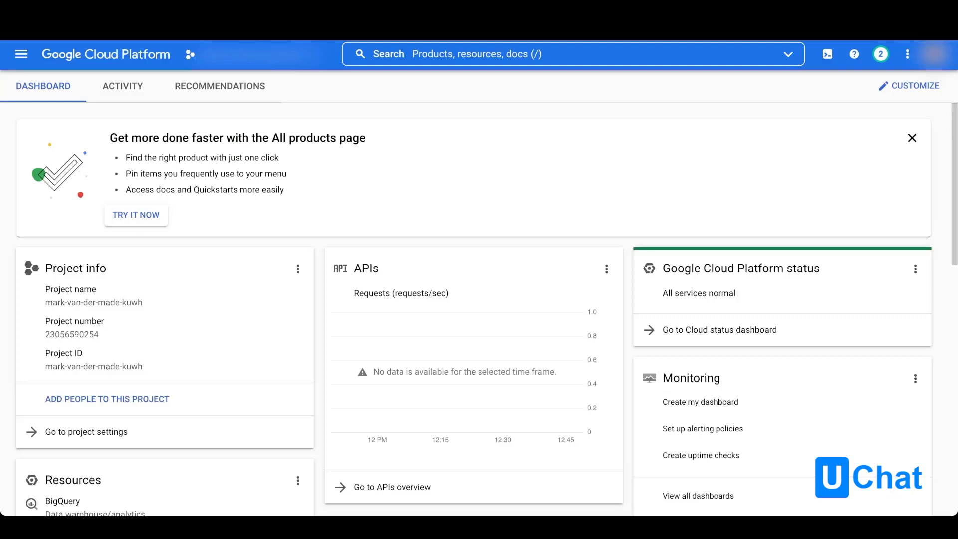
mouse_move(21, 53)
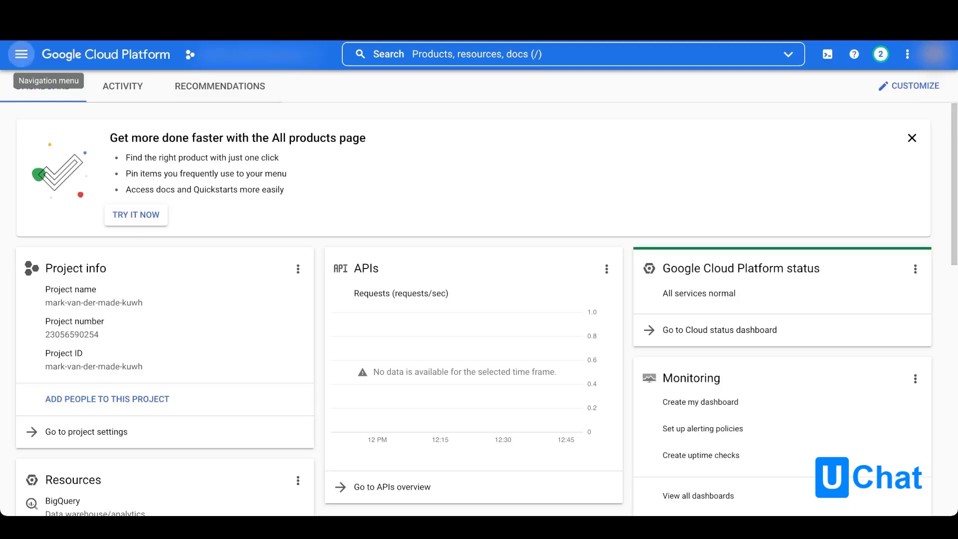
Go to IAM & Admin > Service Accounts for the Dialogflow agent's project
click(21, 54)
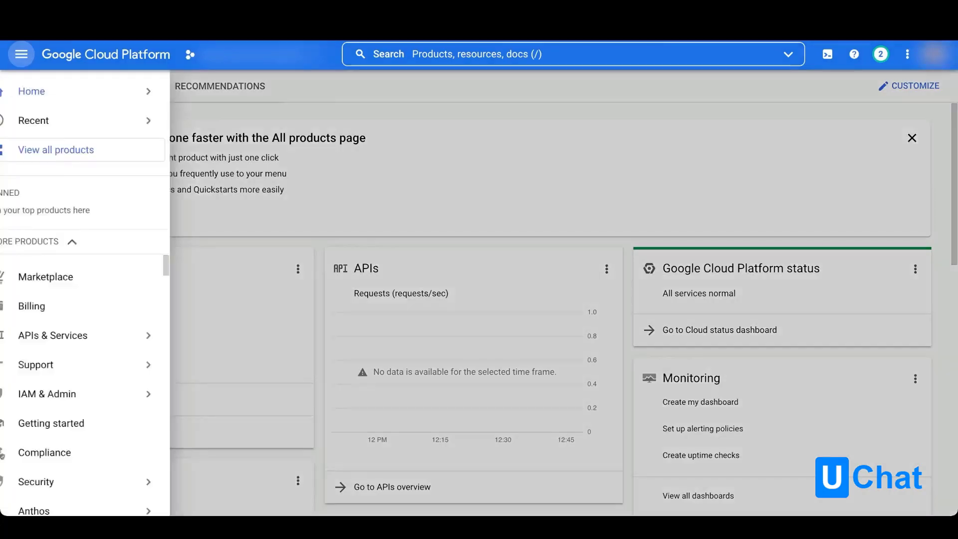
click(71, 393)
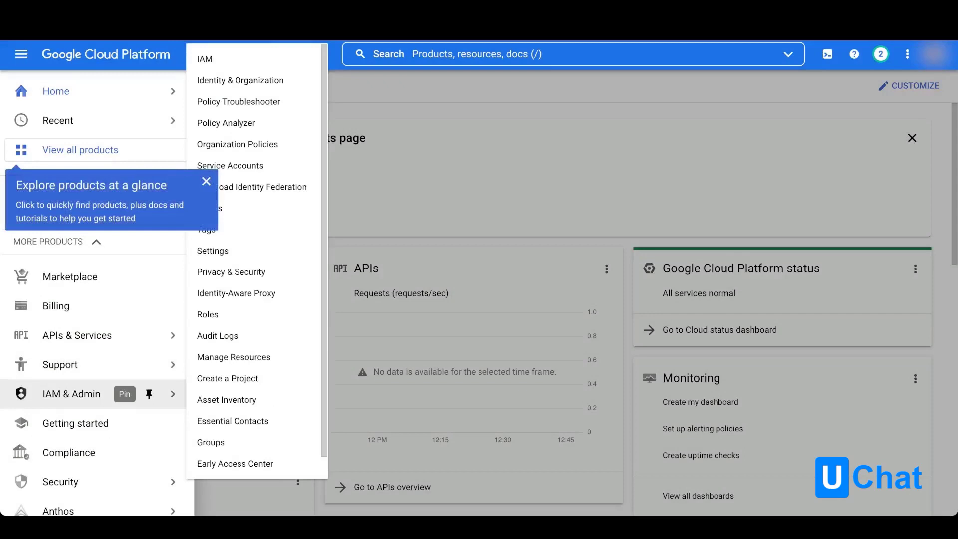
mouse_move(230, 165)
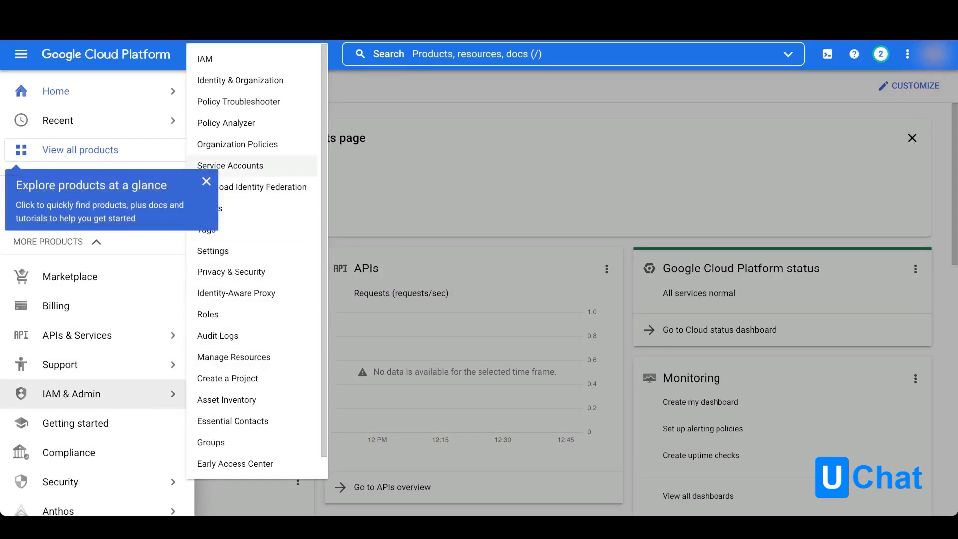
click(229, 165)
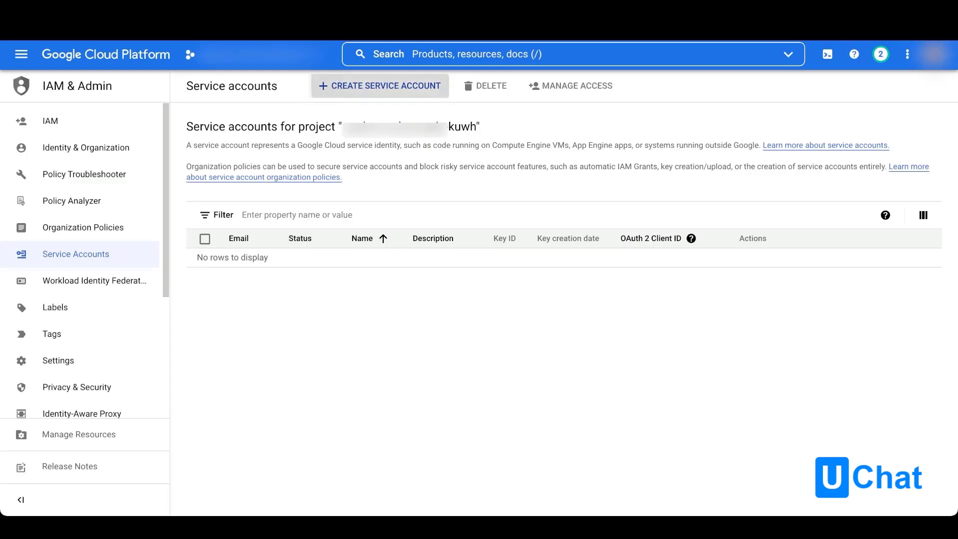
Create a service account with name and description 'business name'
click(378, 85)
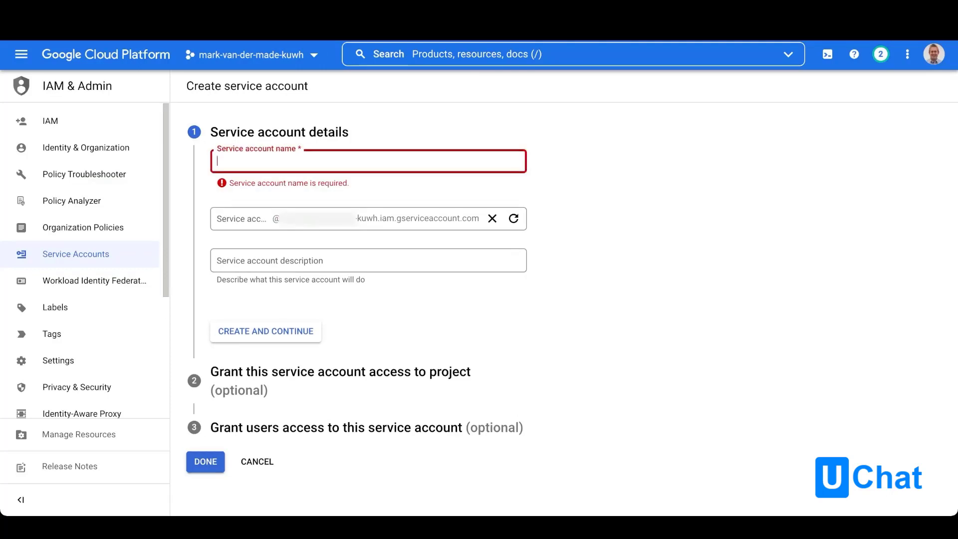
text(business name)
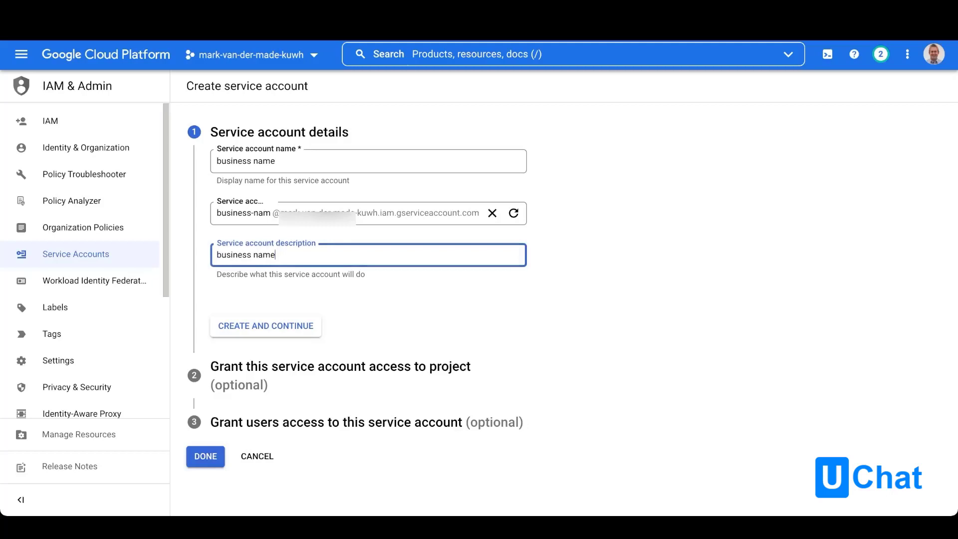
click(265, 326)
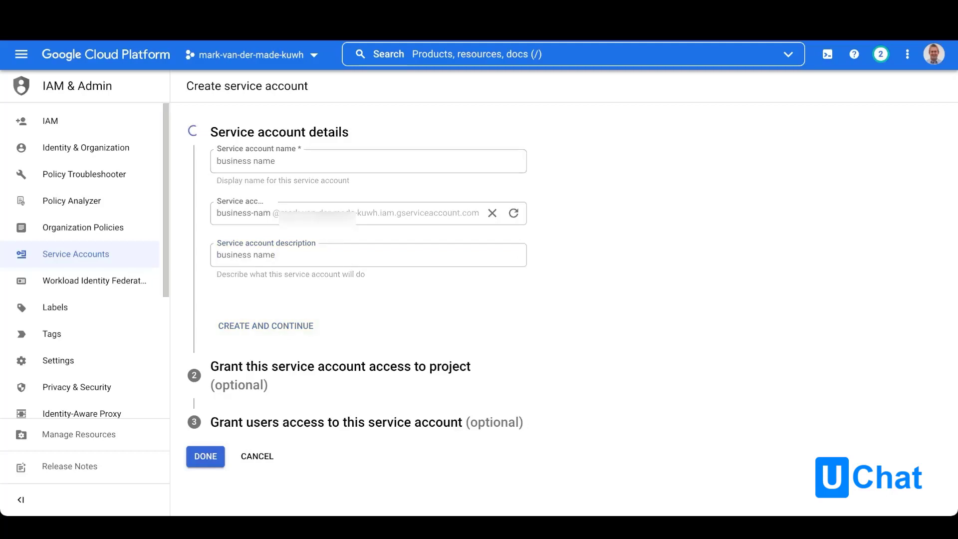
click(265, 325)
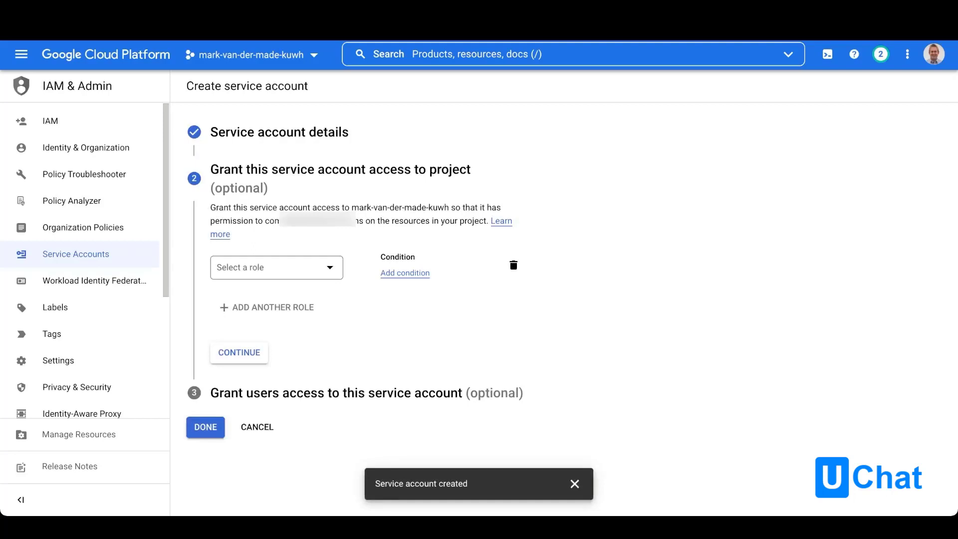
Grant the 'business name' account a role filtered by 'dialogflow' and finish the wizard
click(573, 483)
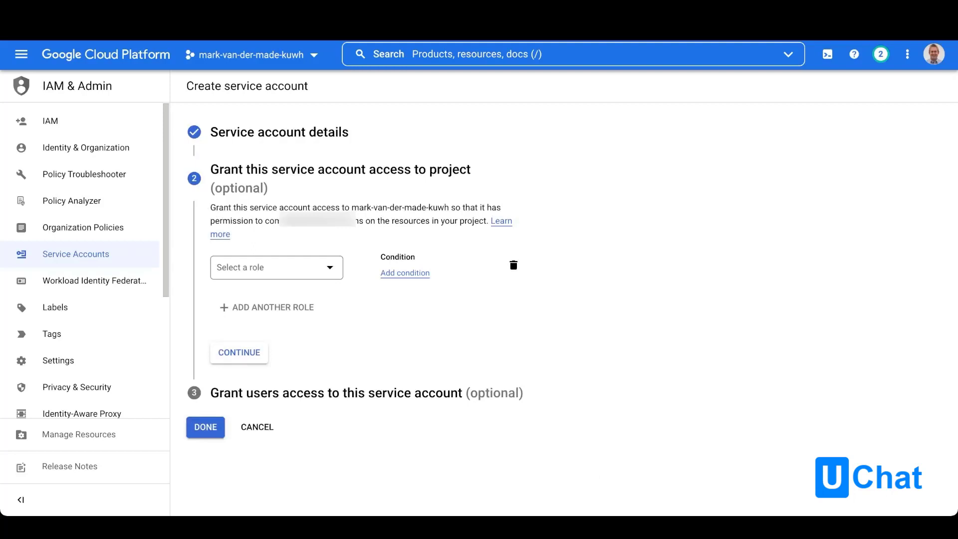
click(275, 267)
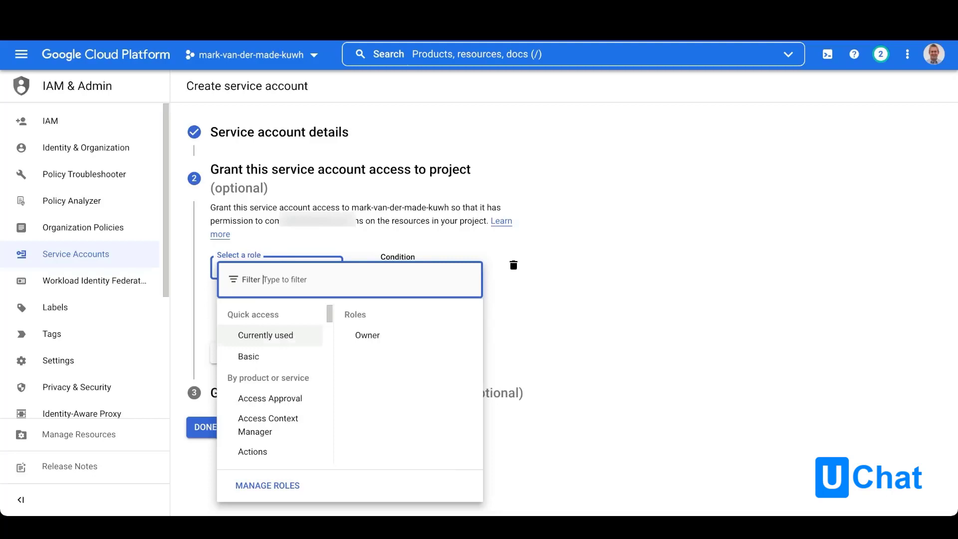
text(dialogflow)
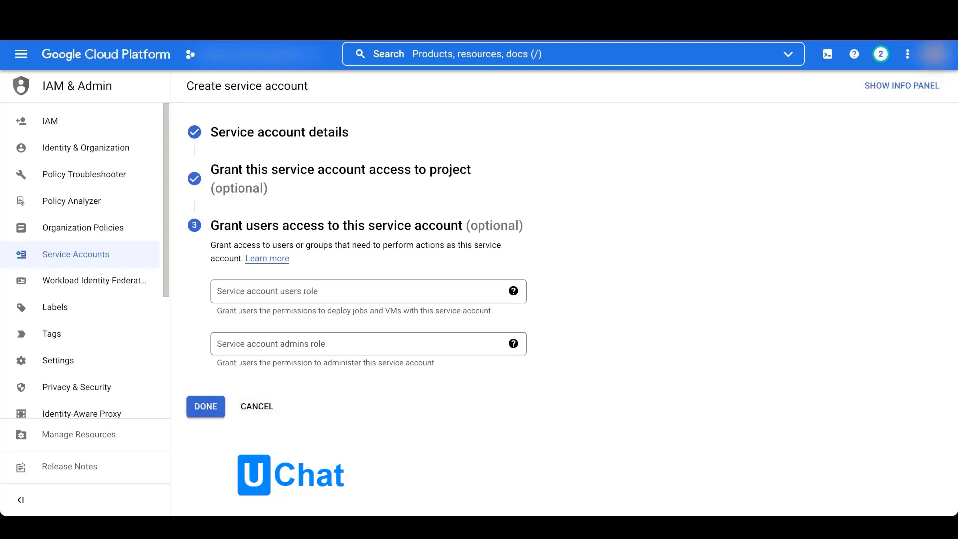
click(205, 406)
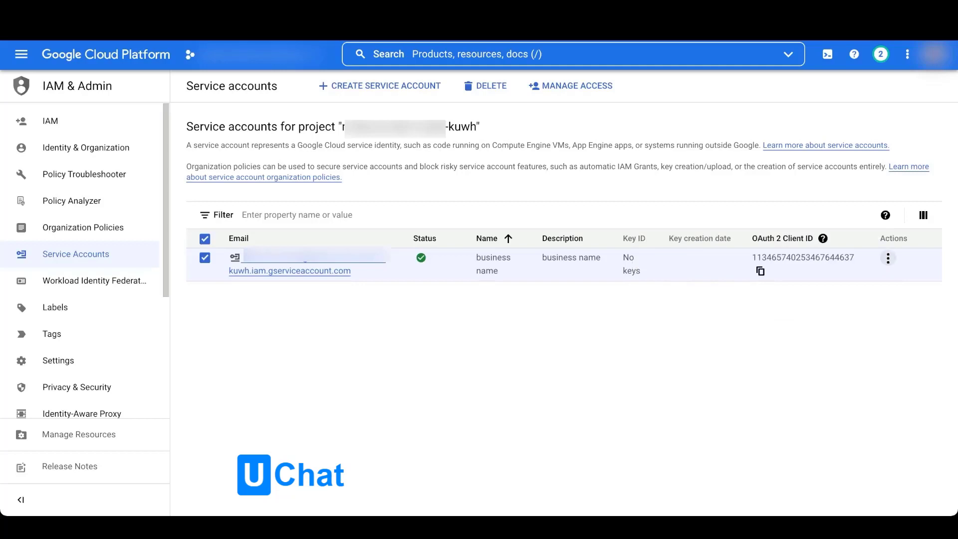
Create and download a new JSON private key for the 'business name' service account
click(887, 257)
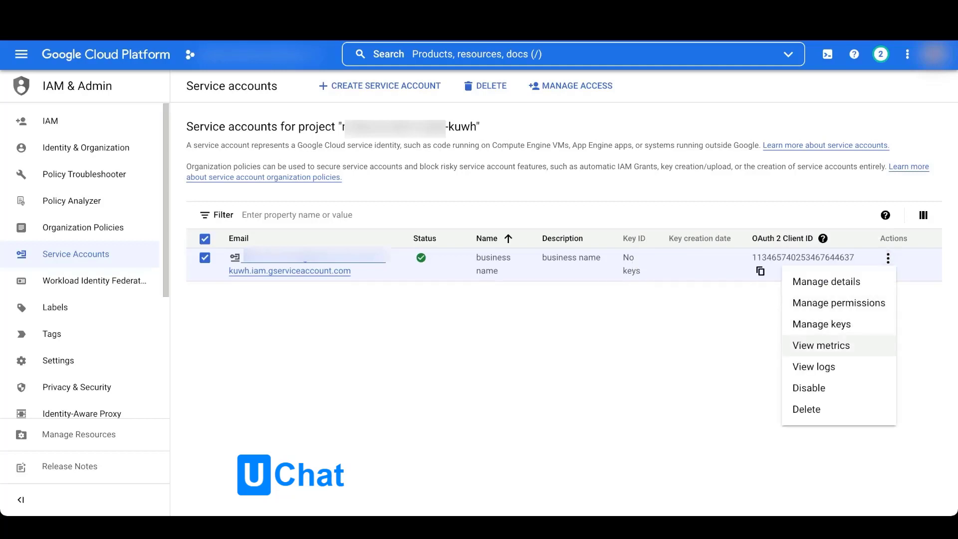
click(821, 324)
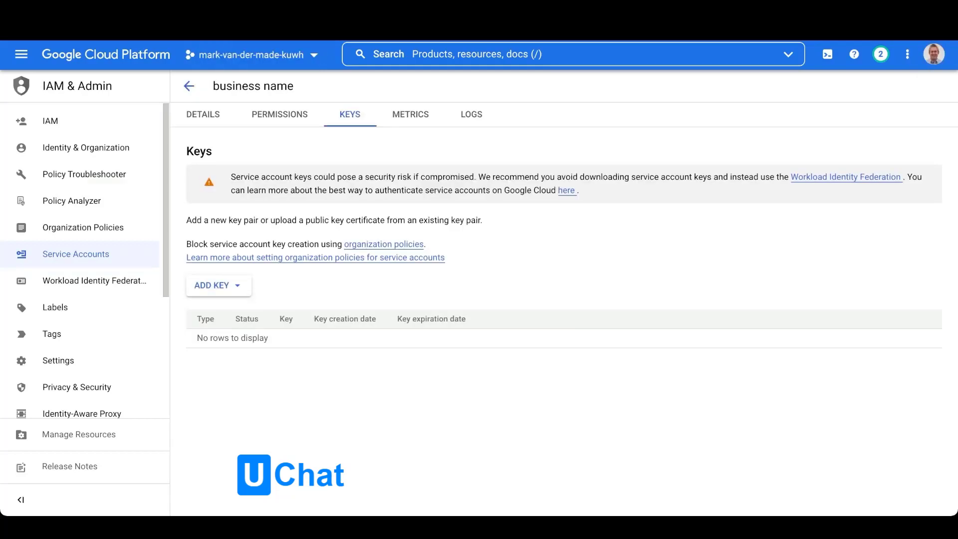
click(217, 285)
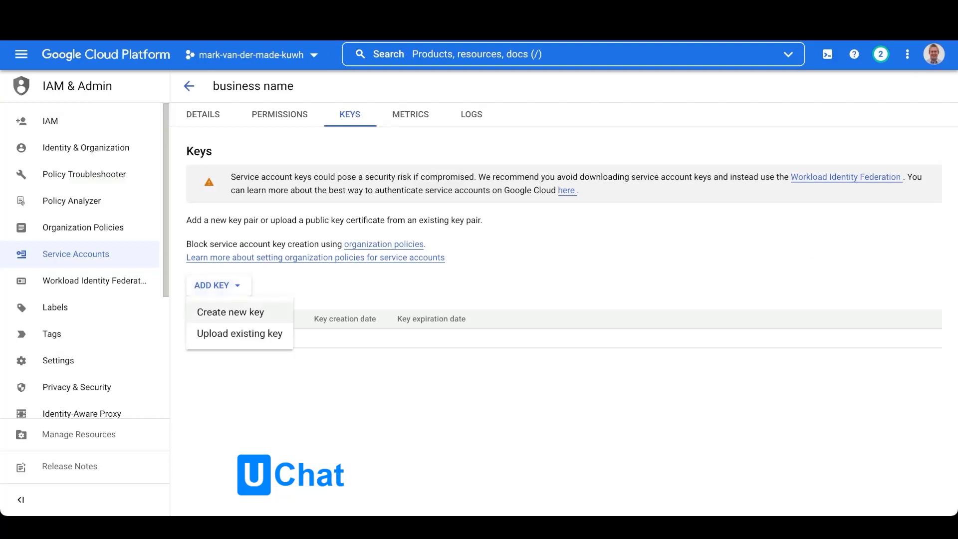
click(231, 311)
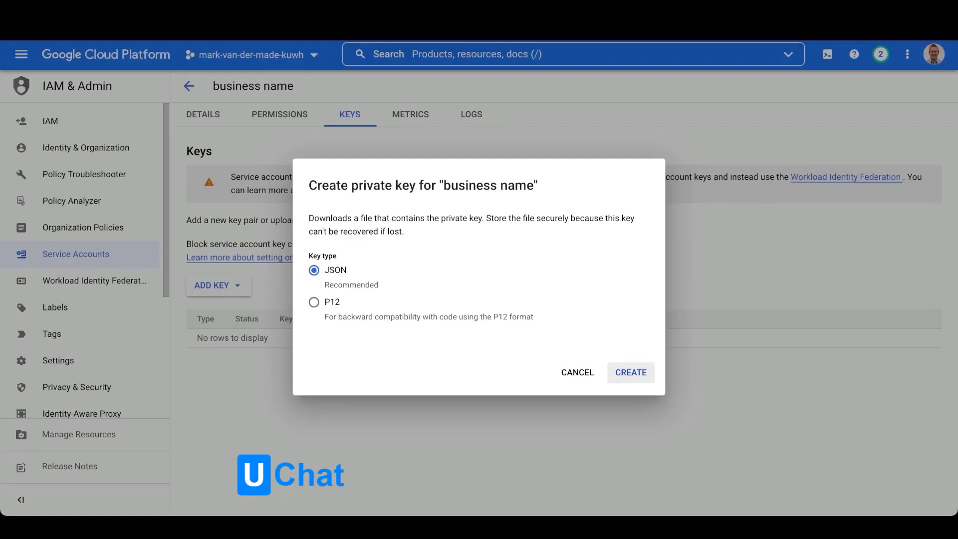
click(630, 372)
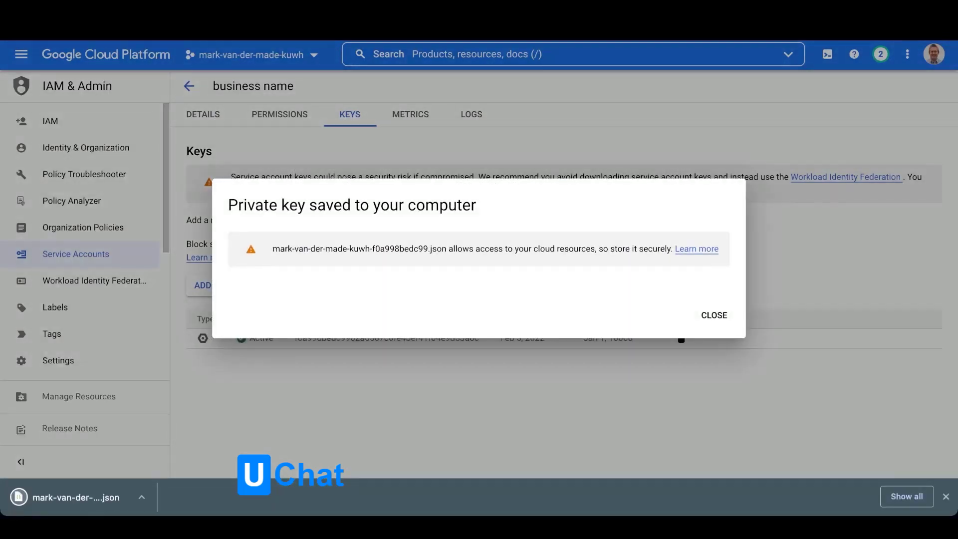
Upload the JSON key file to UChat's Dialogflow integration and sync the agents
click(713, 315)
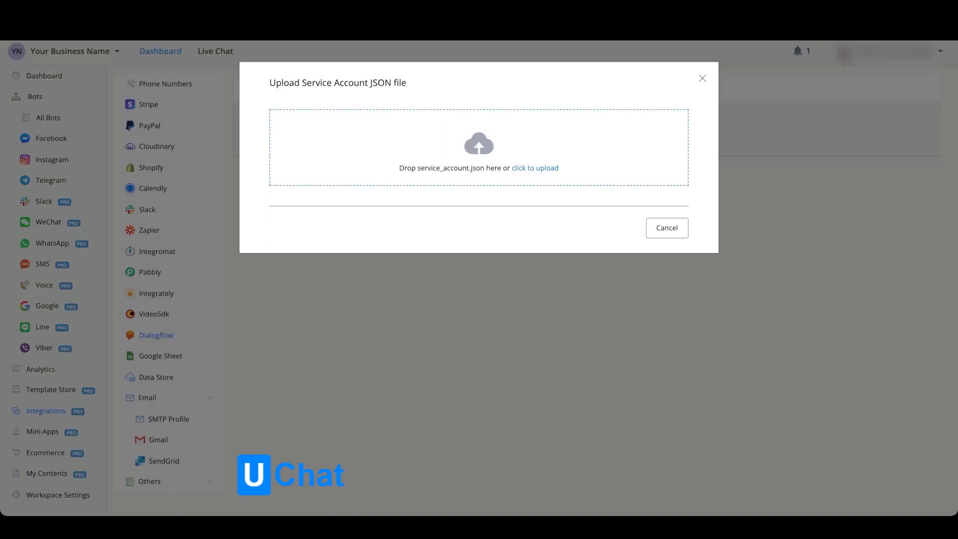
click(666, 227)
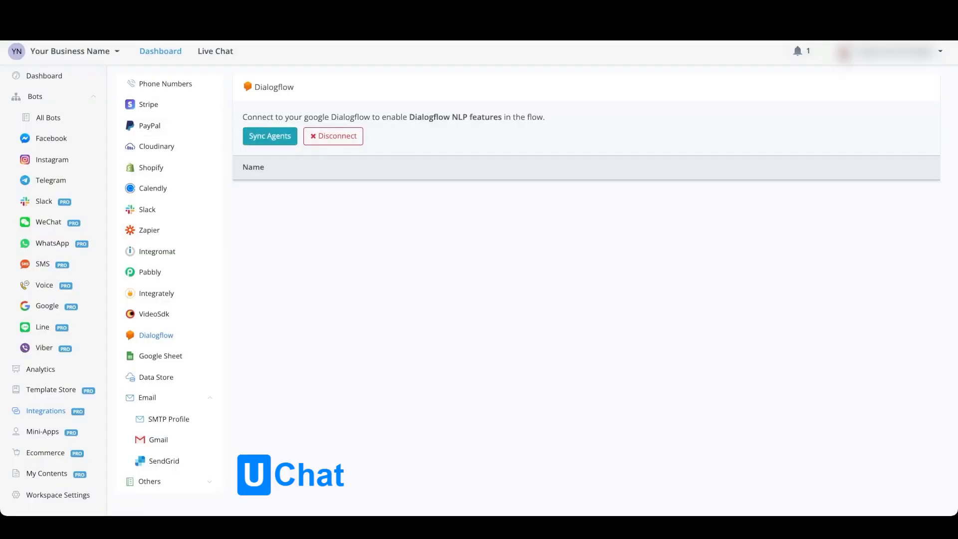
click(270, 136)
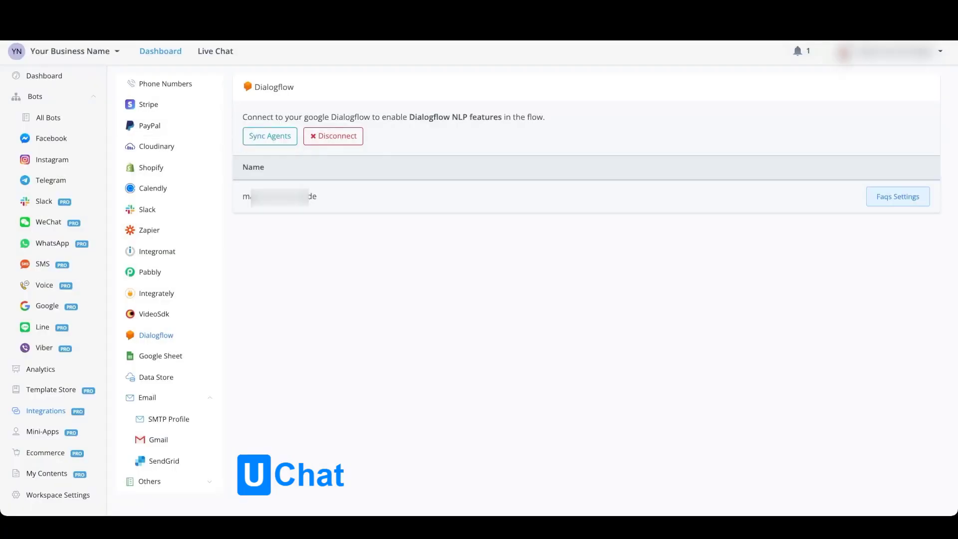